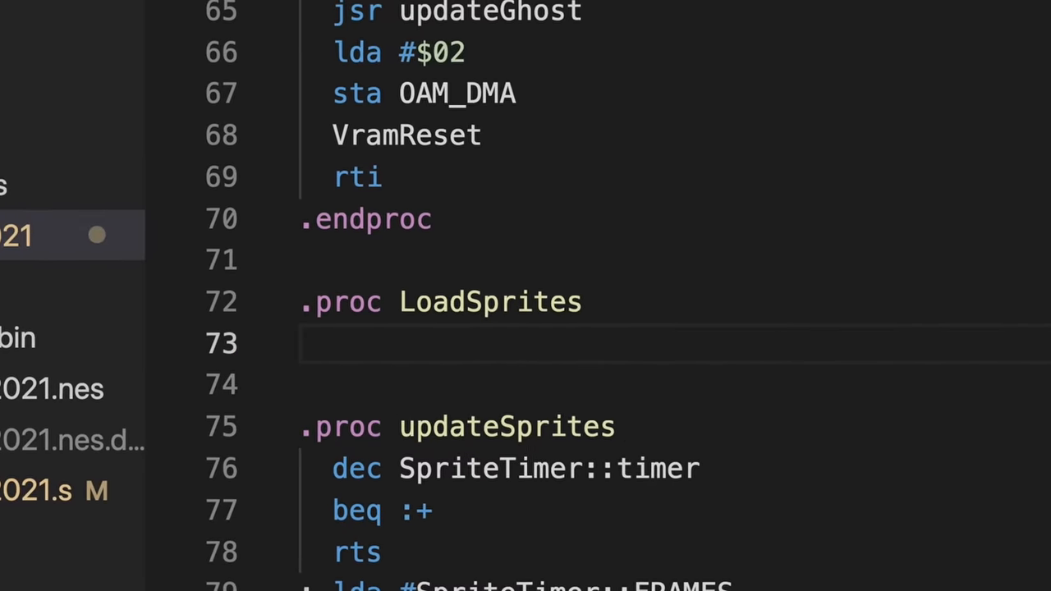
Add 'ldx #0' as the first instruction of the LoadSprites procedure.
text(ldx)
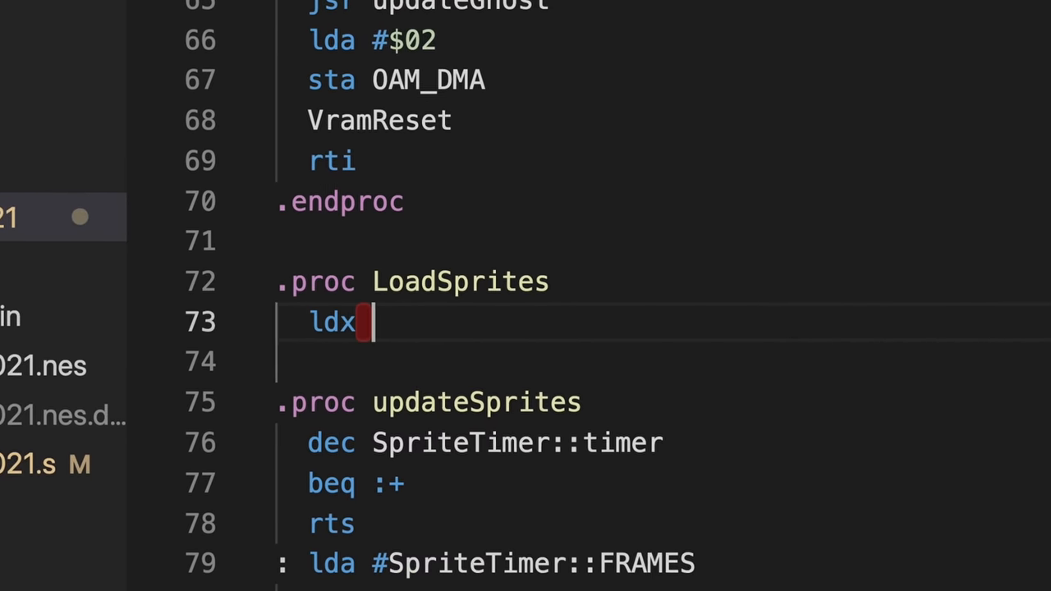
text(#0)
text(lda)
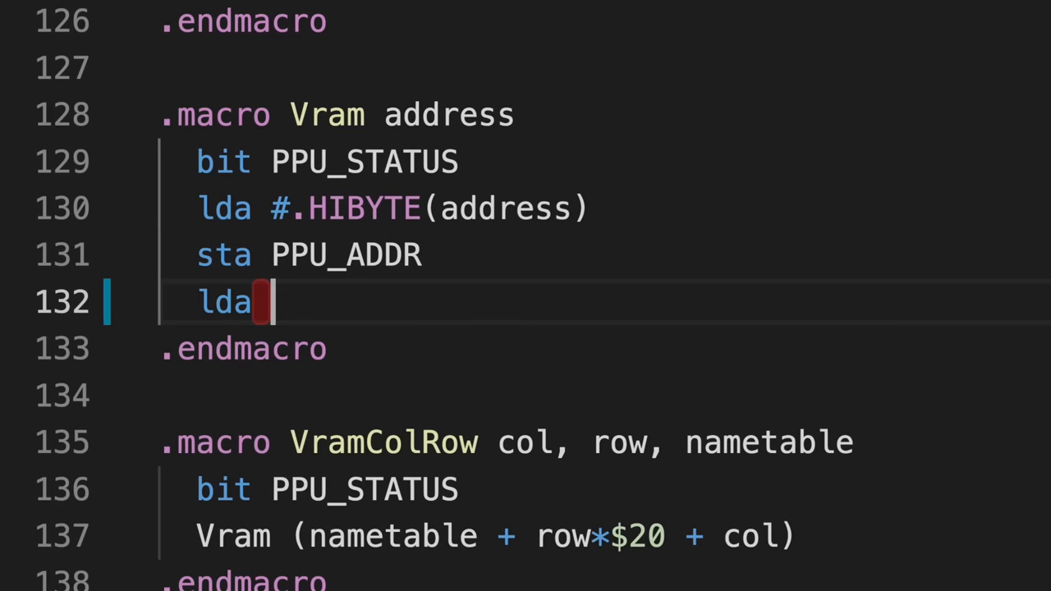
Complete the load with '#.LOBYTE(address)' and begin a 'sta PP' store instruction below.
text(#.LOBYTE)
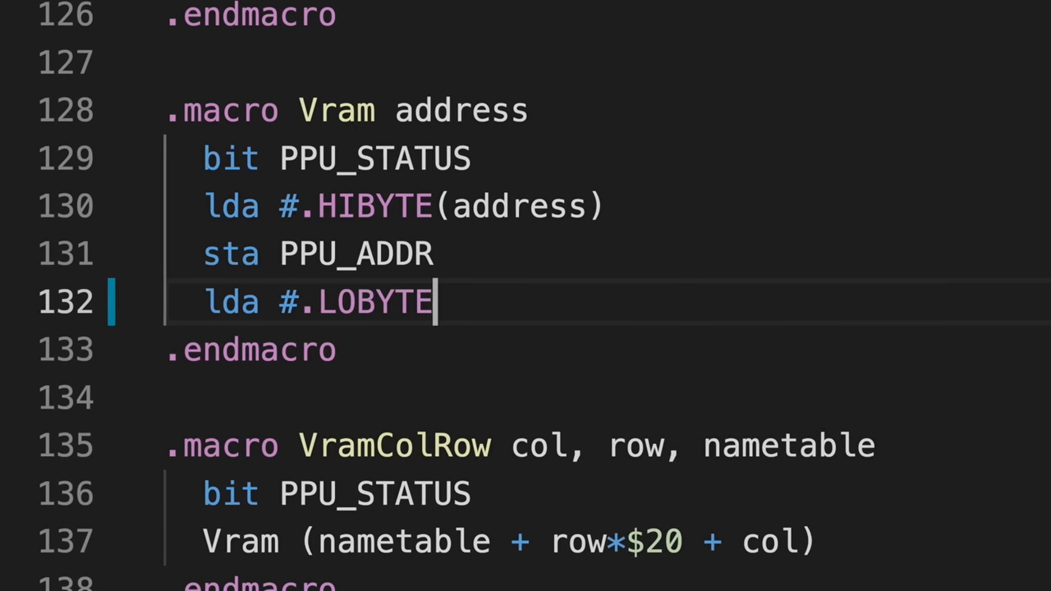
text((a)
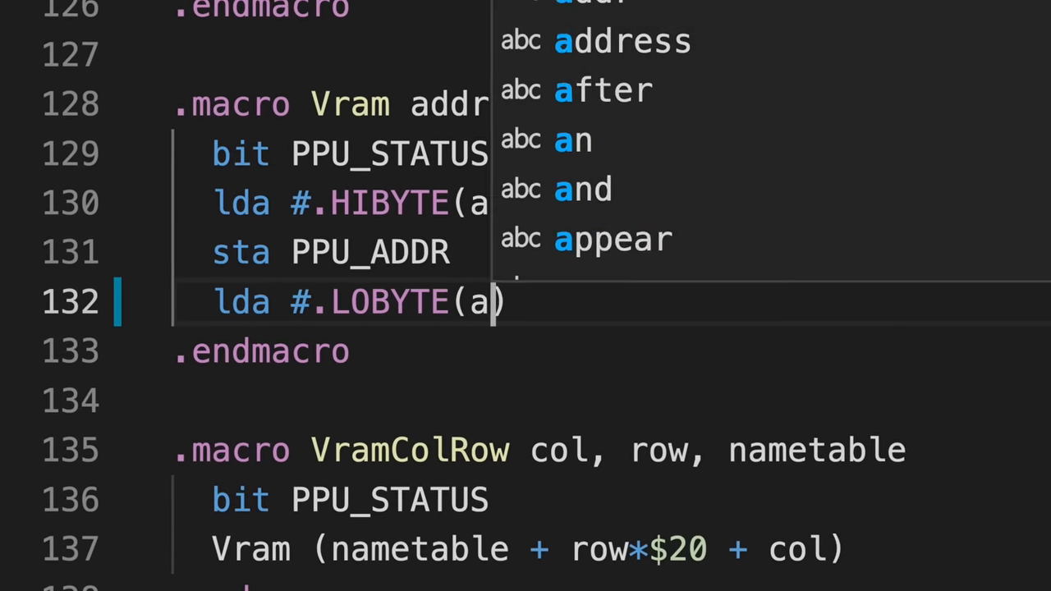
key(Tab)
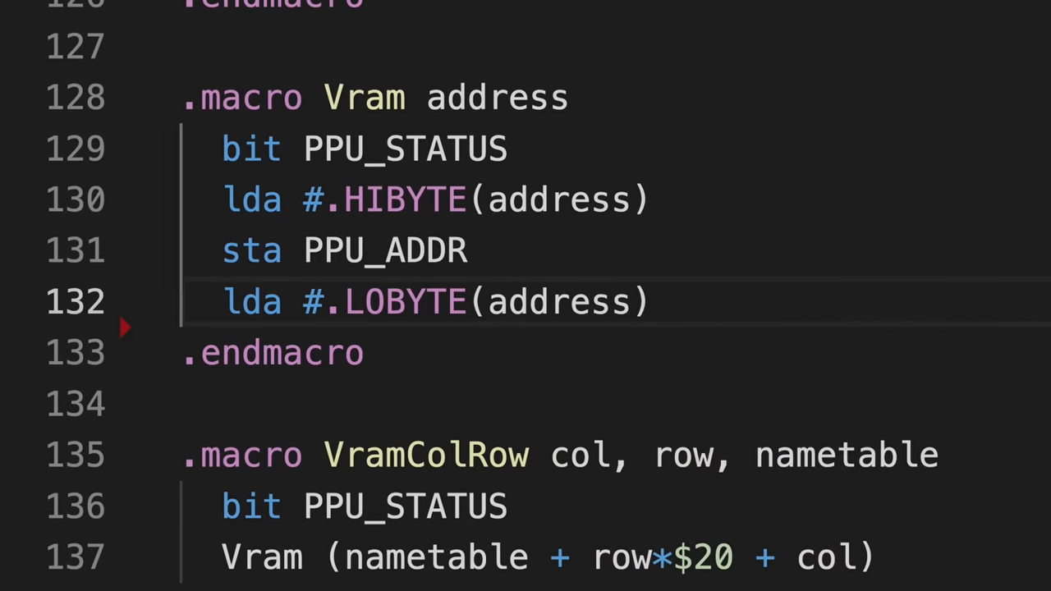
text(sta PP)
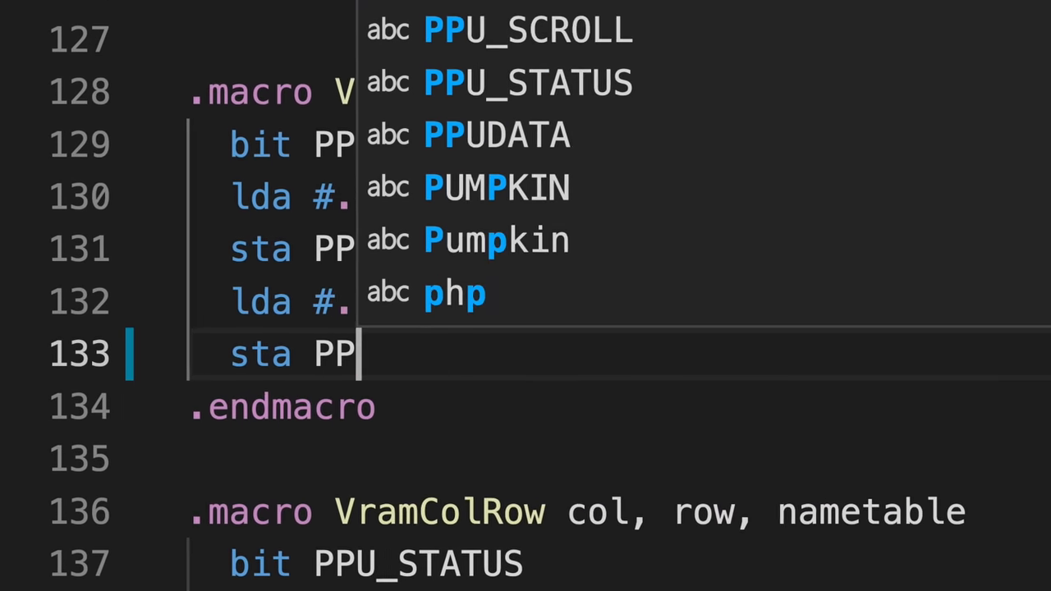